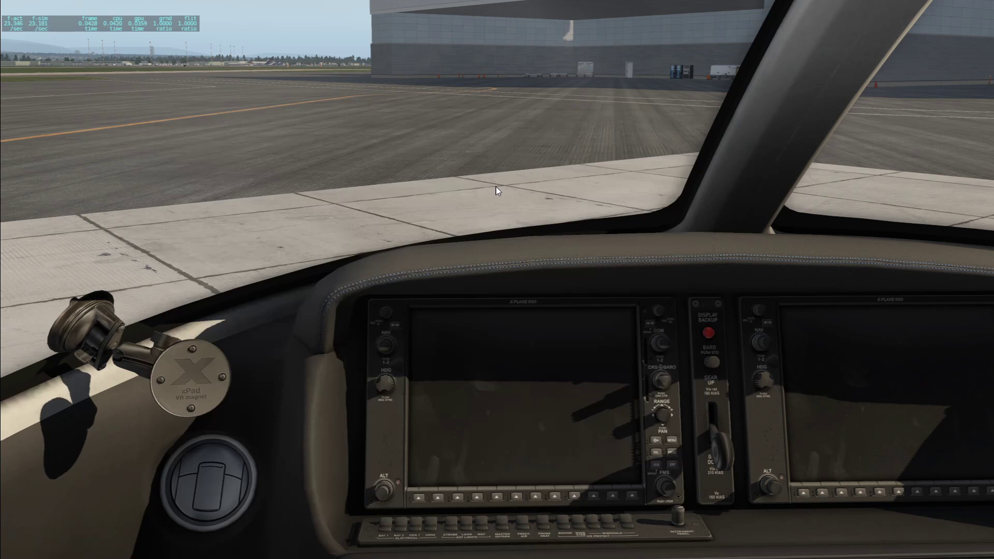
mouse_move(533, 195)
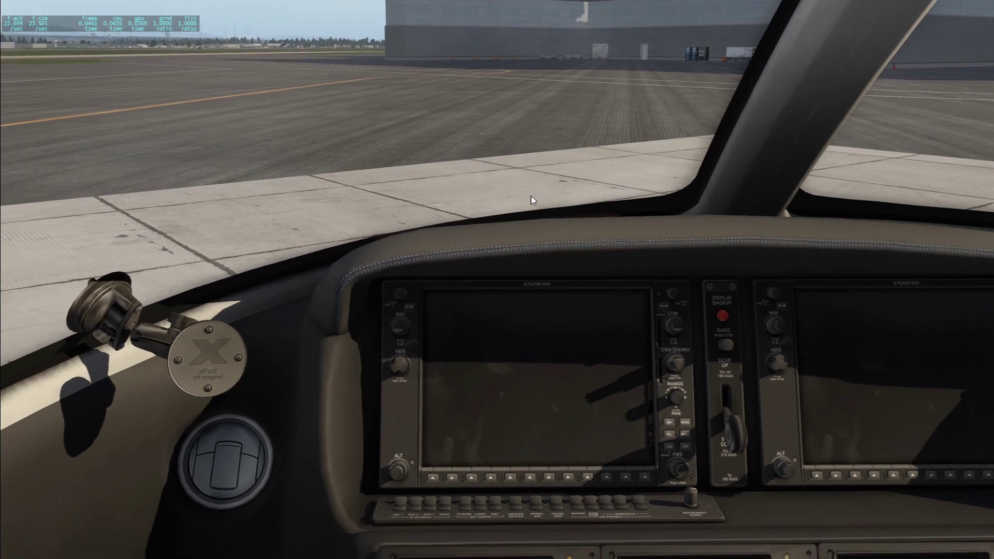
mouse_move(455, 524)
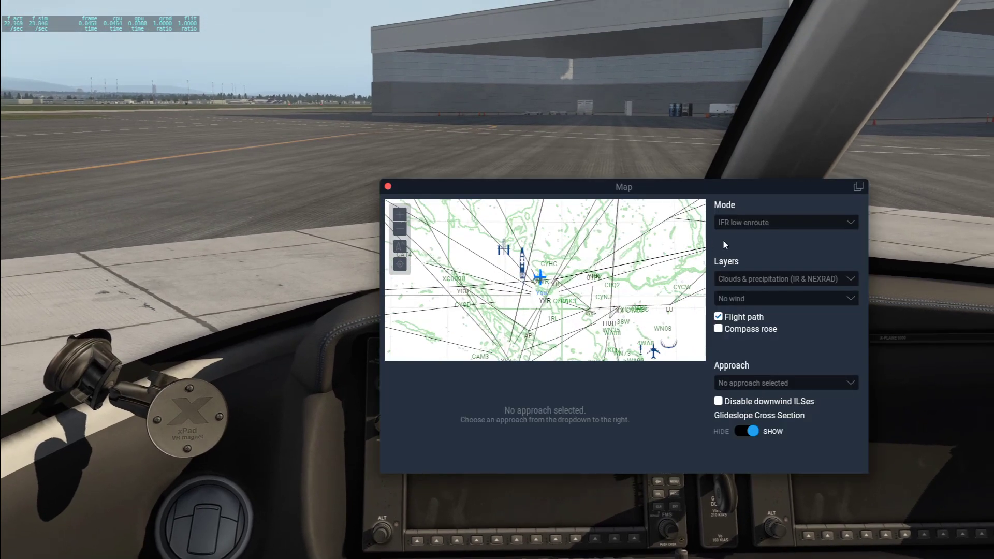
Show the VFR sectional chart, zoom and pan around the aircraft, then close the Map window.
left_click(784, 222)
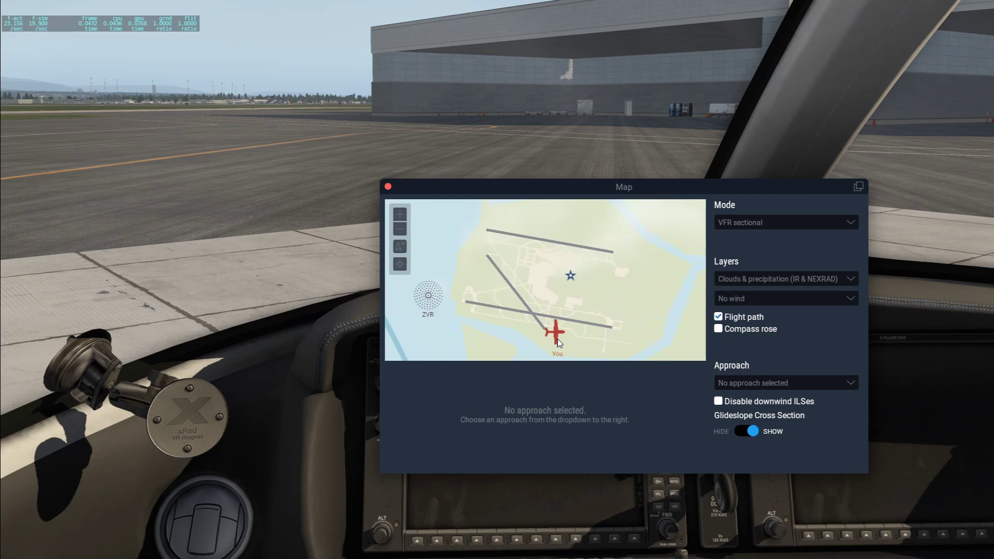
left_click(553, 331)
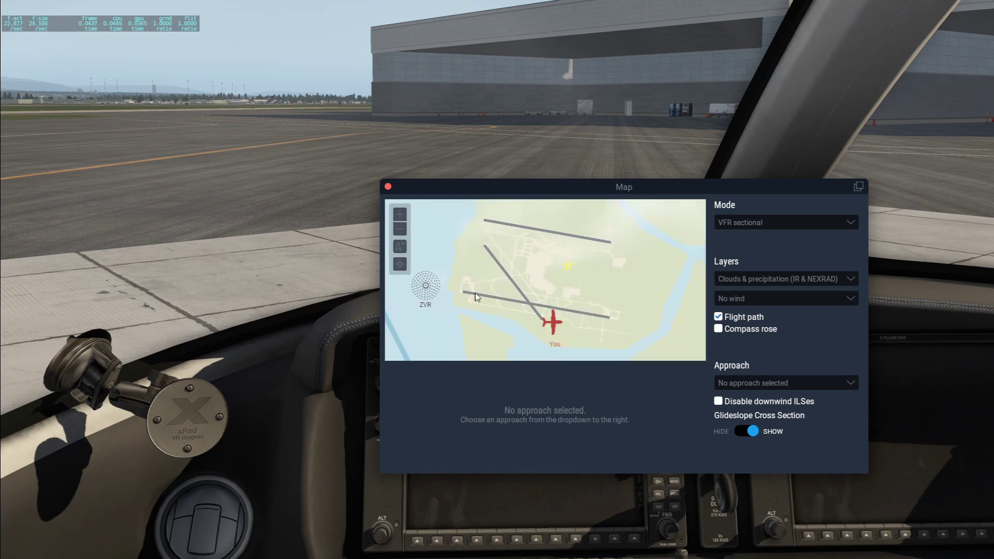
left_click_drag(477, 297, 607, 320)
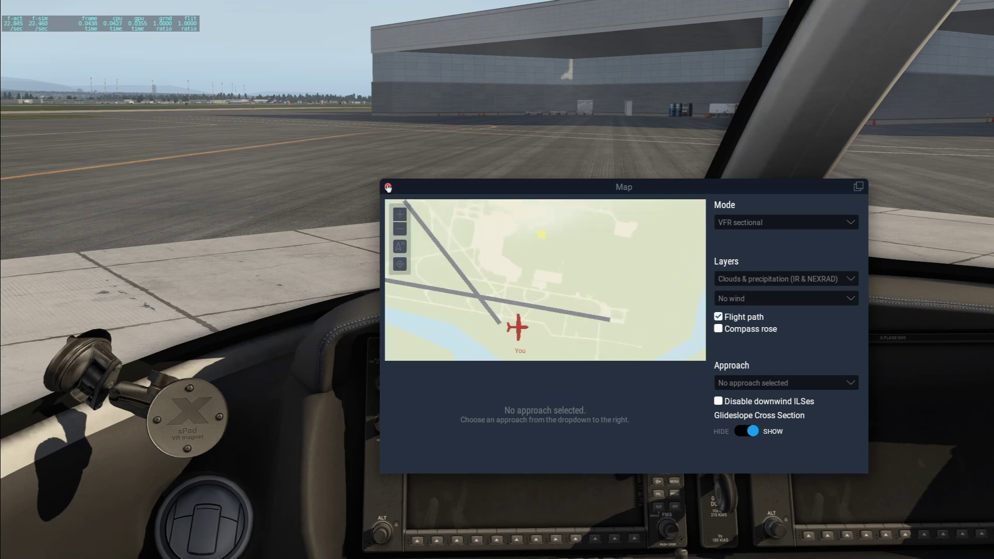
left_click(387, 187)
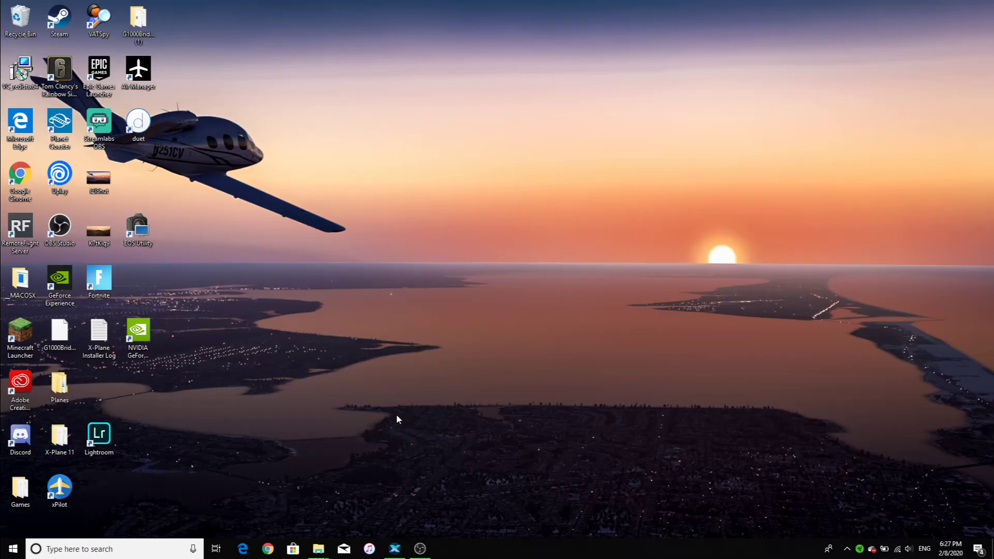
Move the xPilot shortcut from the bottom-left column to the centre of the desktop.
left_click_drag(59, 491, 470, 250)
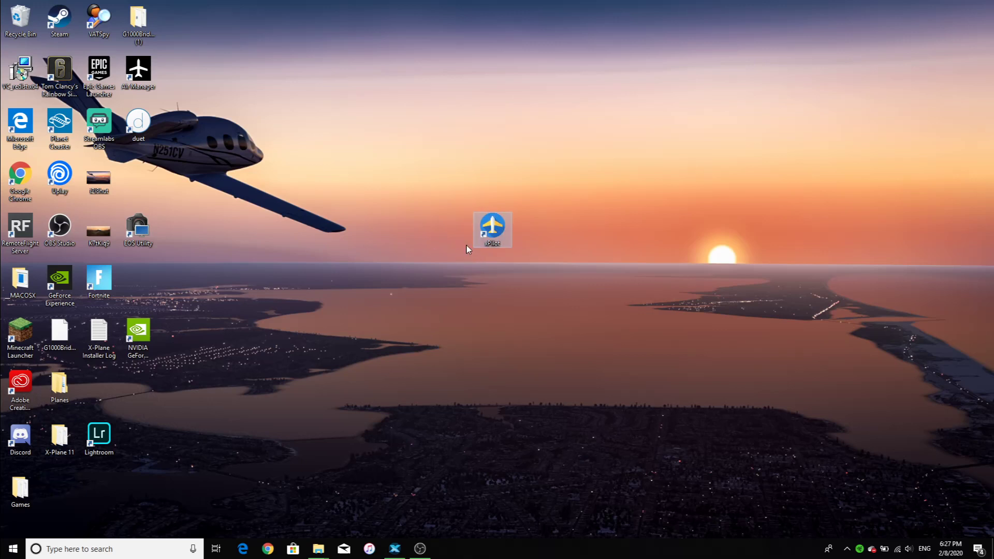
mouse_move(493, 227)
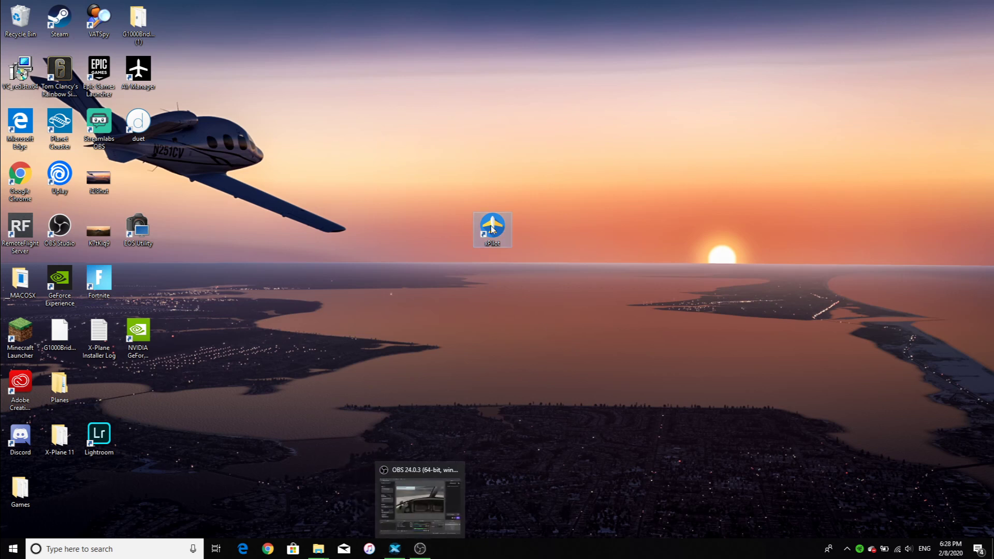
mouse_move(461, 282)
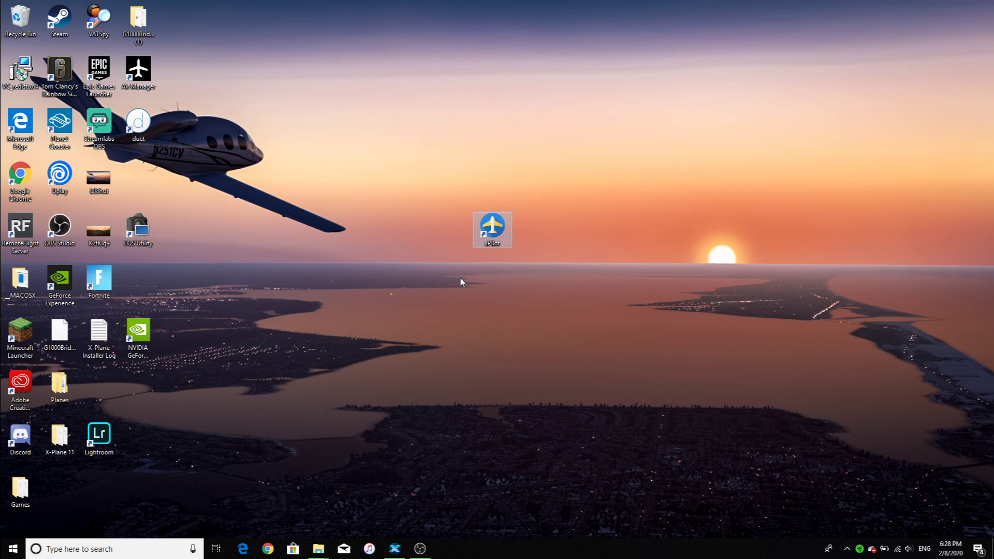
mouse_move(436, 179)
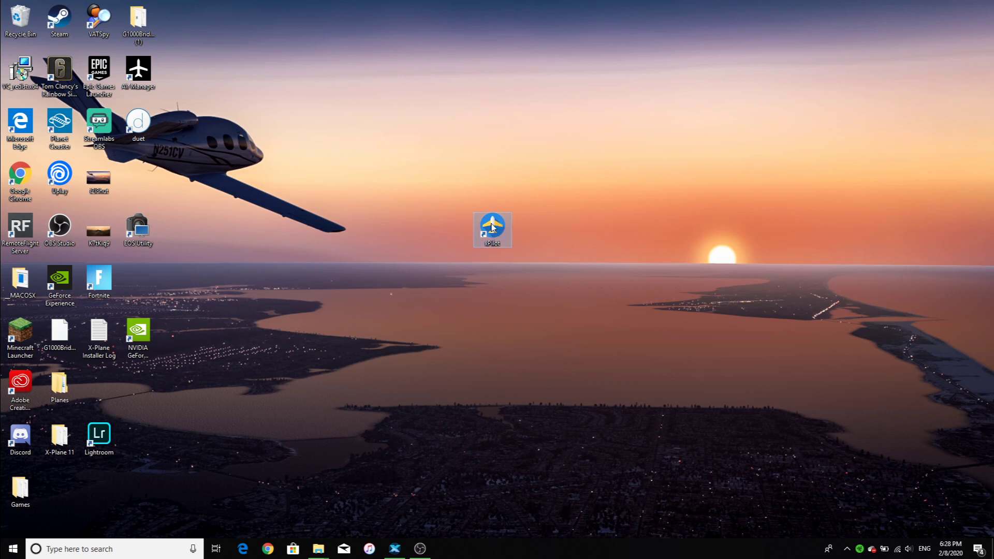
Launch xPilot from its desktop shortcut.
double_click(491, 230)
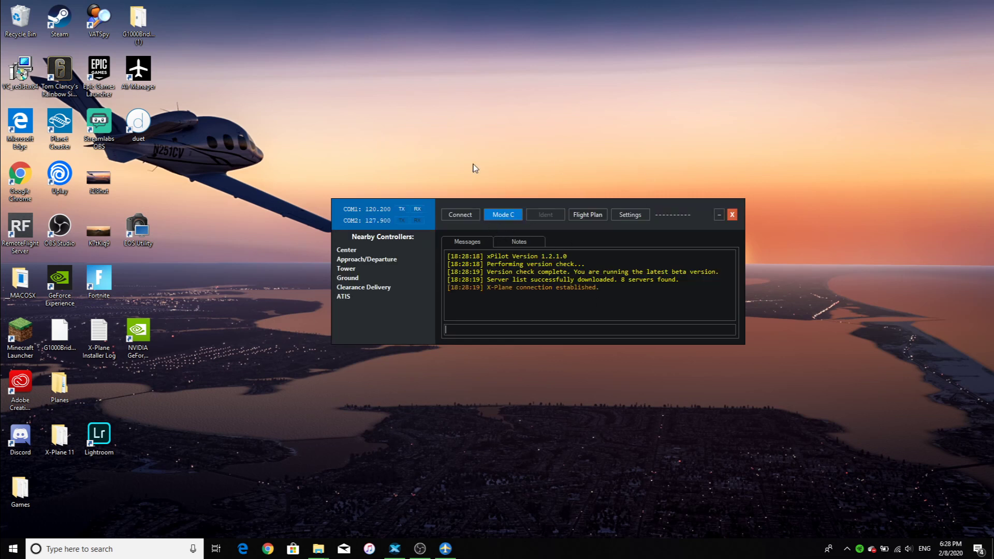
mouse_move(398, 295)
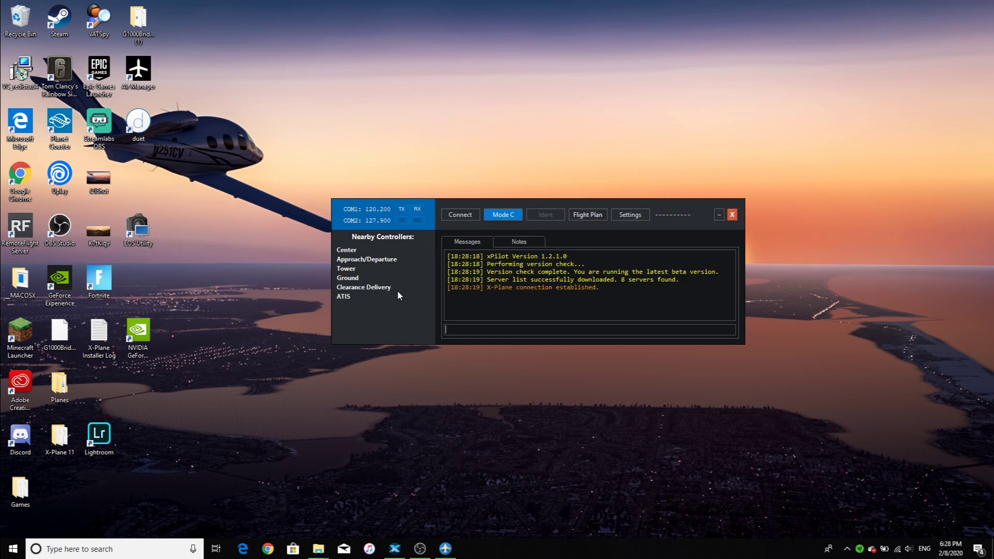
mouse_move(444, 326)
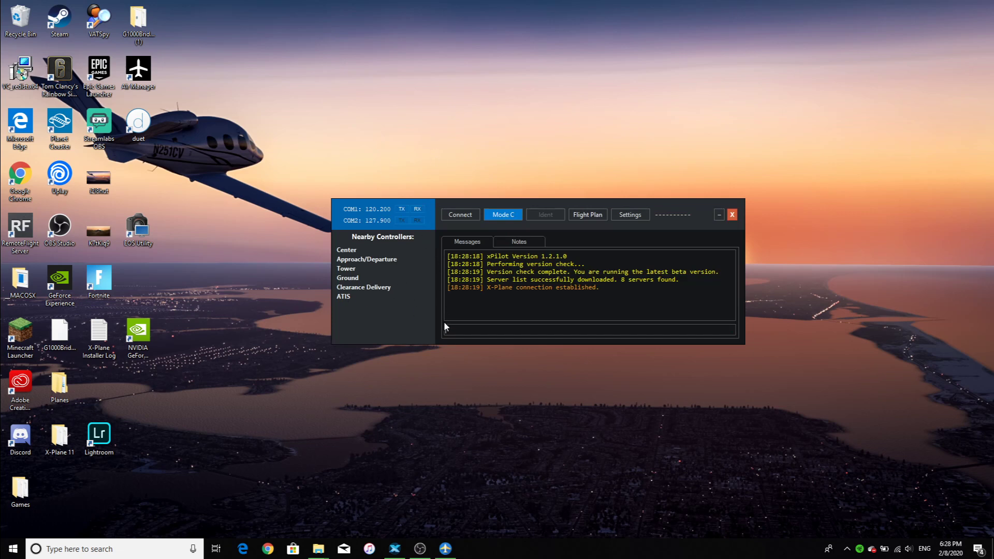
mouse_move(627, 199)
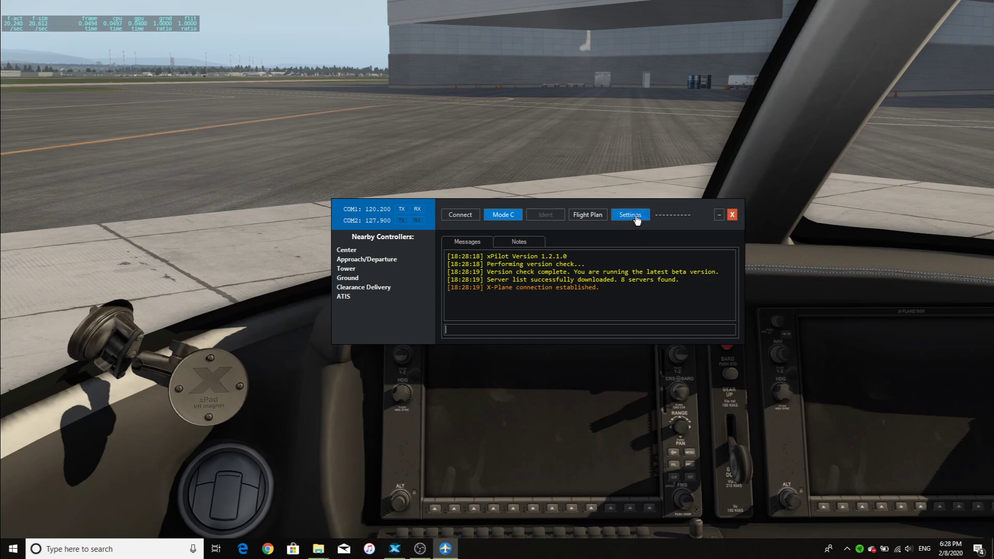
Review the General settings: VATSIM CID, password, home airport CYVR and CANADA server.
left_click(628, 214)
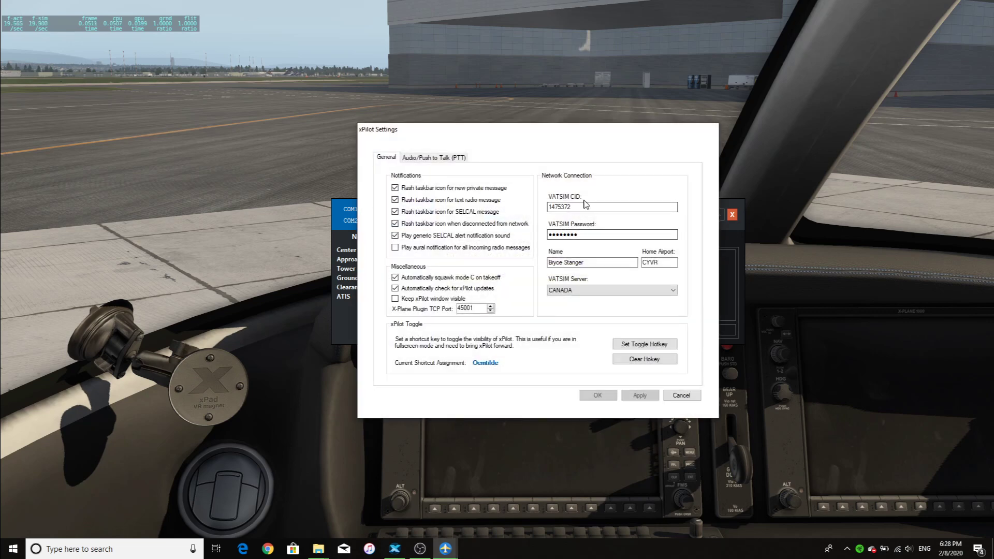
left_click(611, 207)
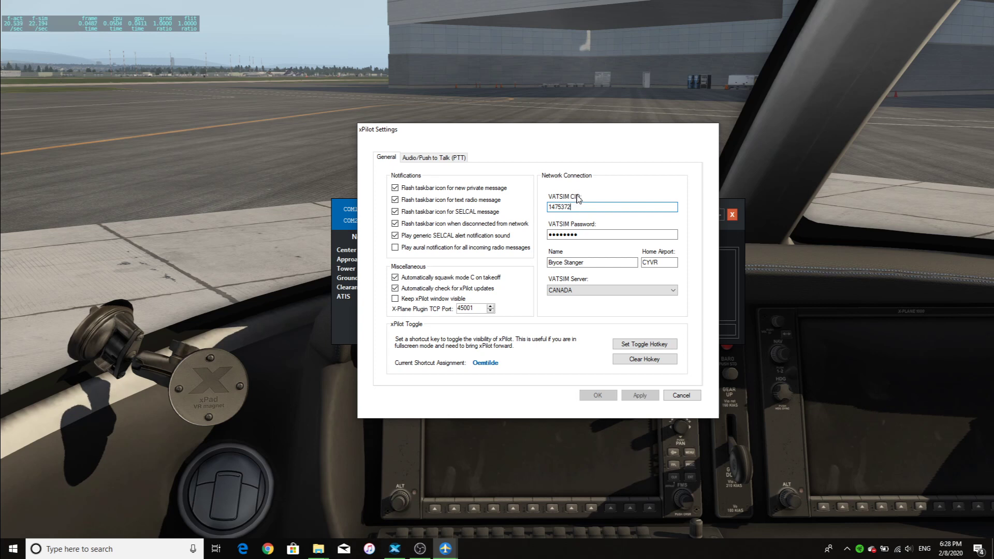
mouse_move(594, 230)
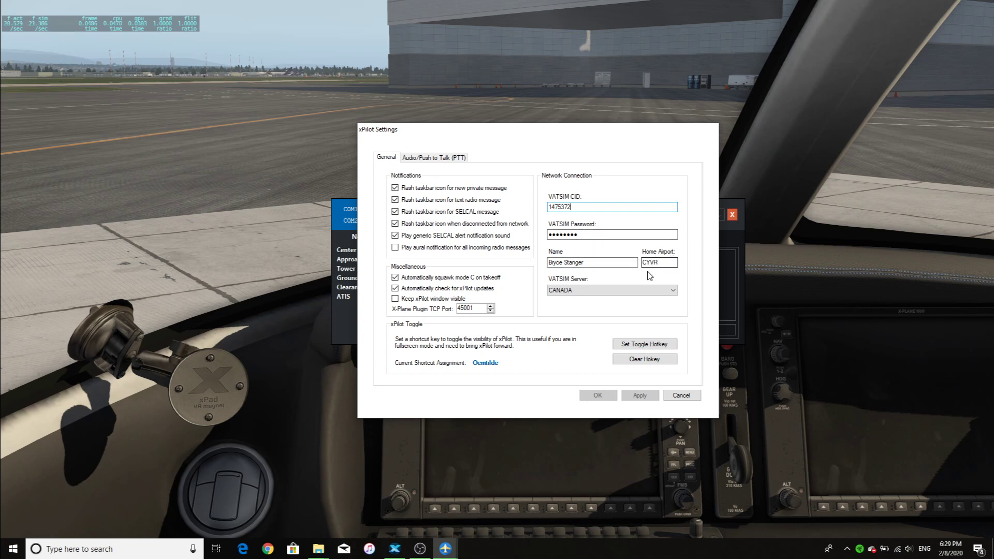
left_click(610, 290)
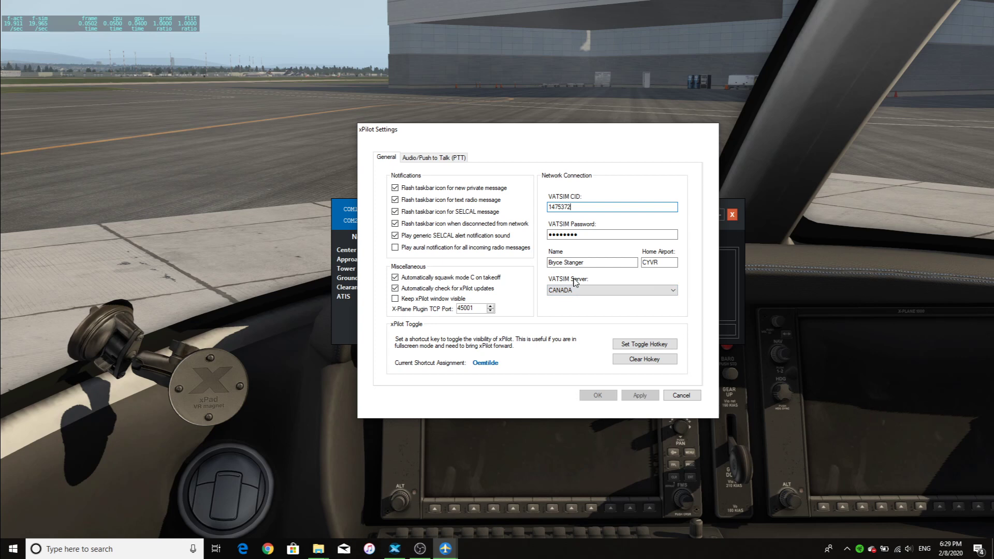
left_click(609, 290)
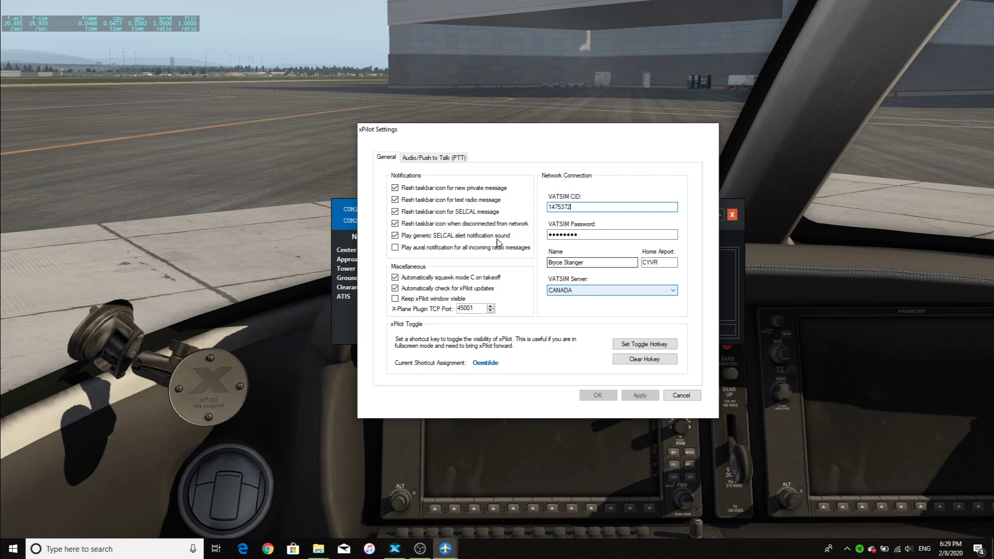
mouse_move(434, 157)
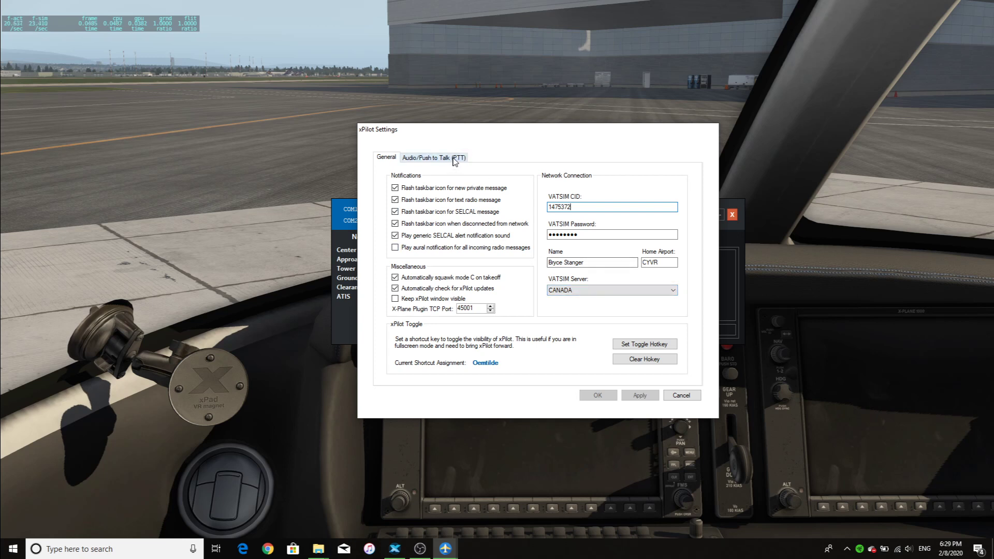
Show the Audio/PTT settings and keep Microphone (Realtek(R) Audio) as the input device.
left_click(434, 157)
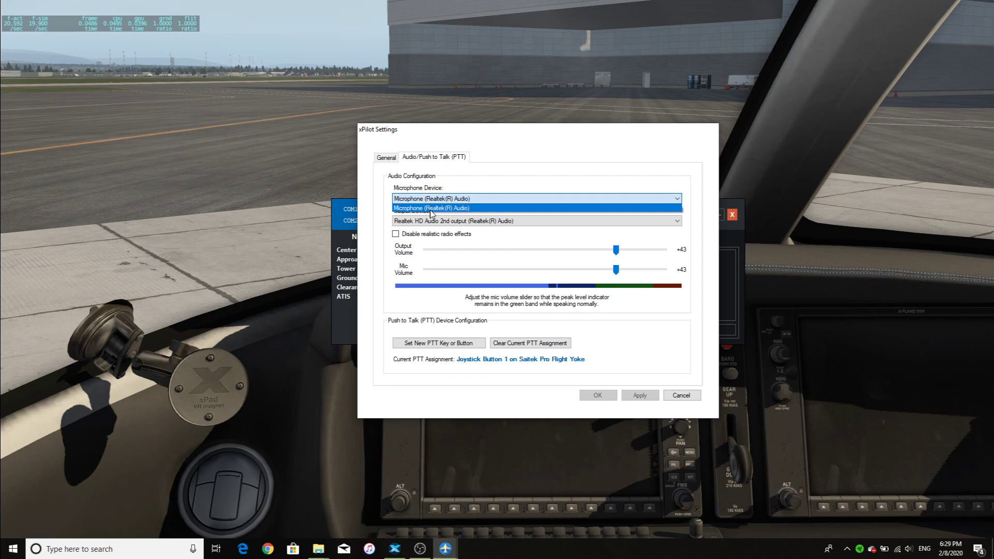
left_click(432, 208)
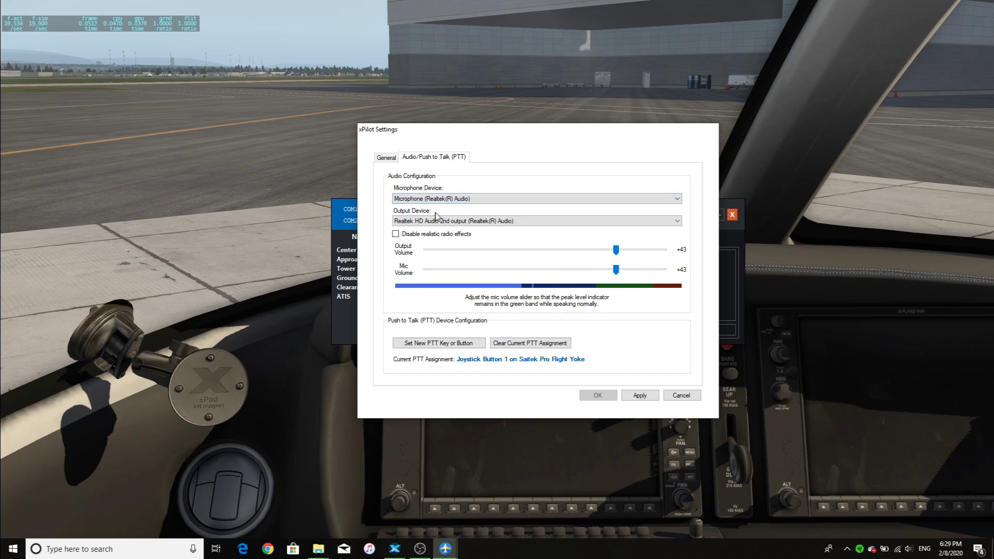
left_click(535, 221)
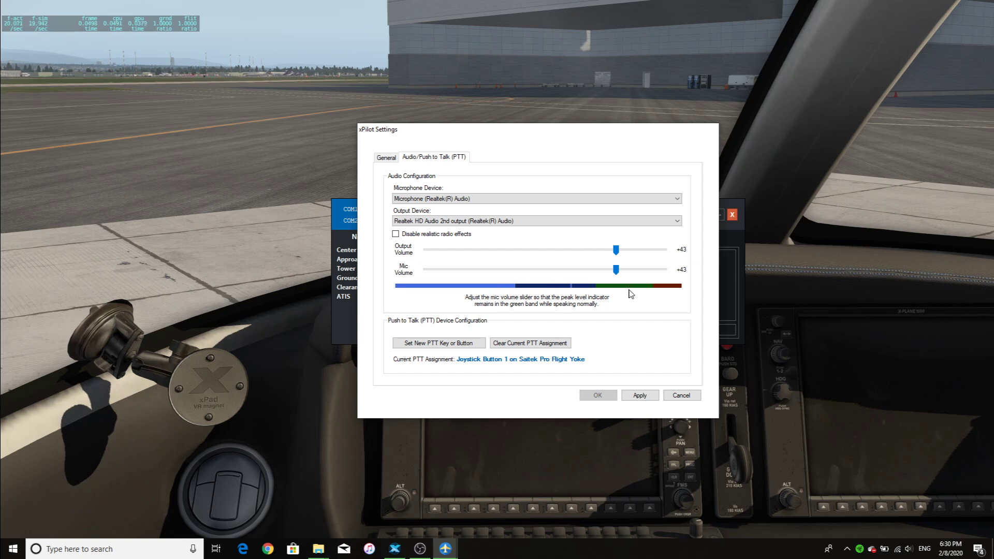
mouse_move(615, 268)
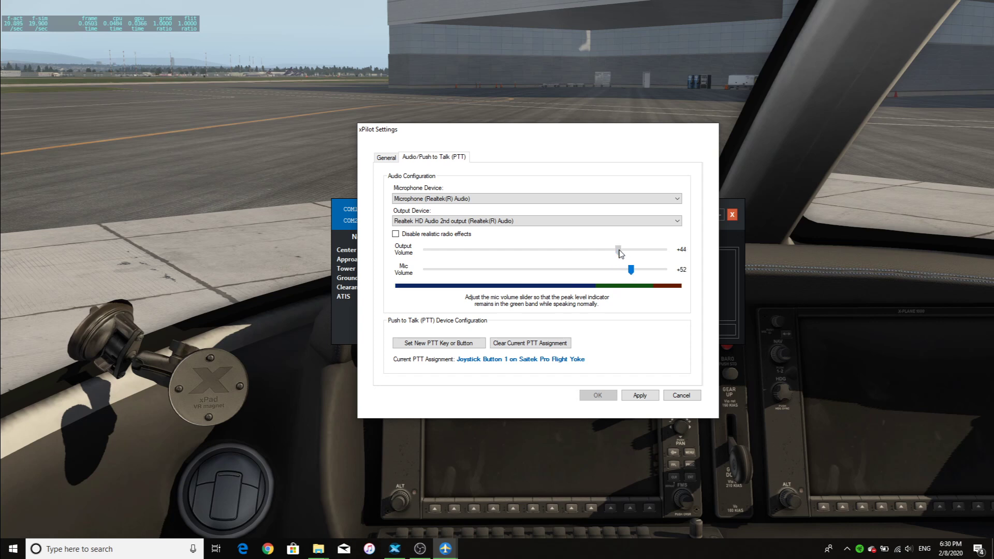
Raise the output volume to about 59 and the mic volume to about 63.
left_click_drag(618, 249, 631, 249)
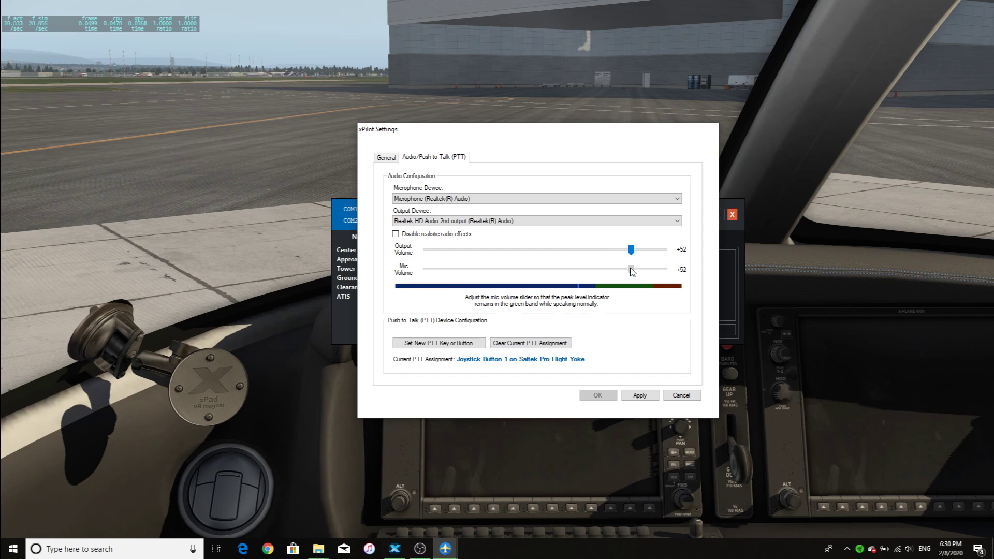
left_click_drag(631, 269, 640, 269)
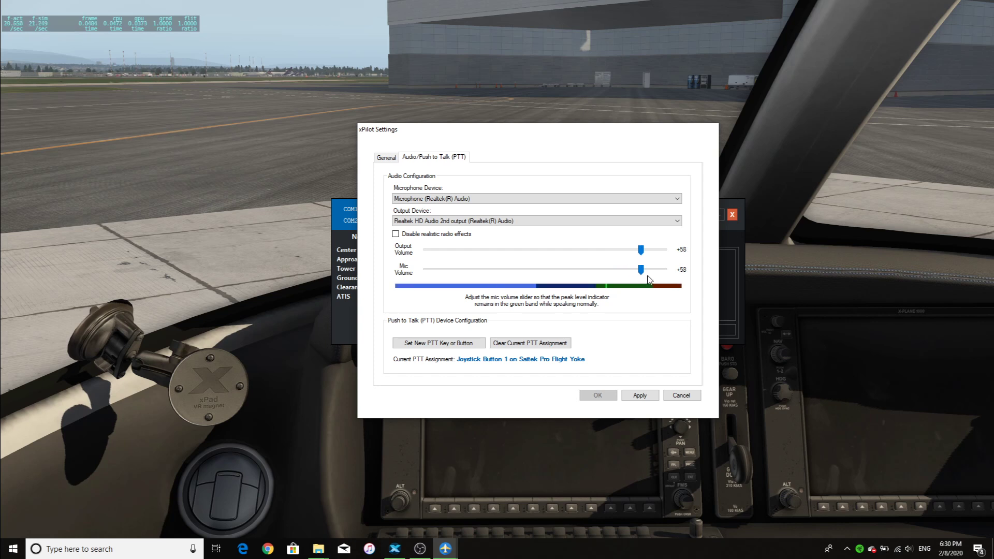
left_click_drag(640, 269, 648, 269)
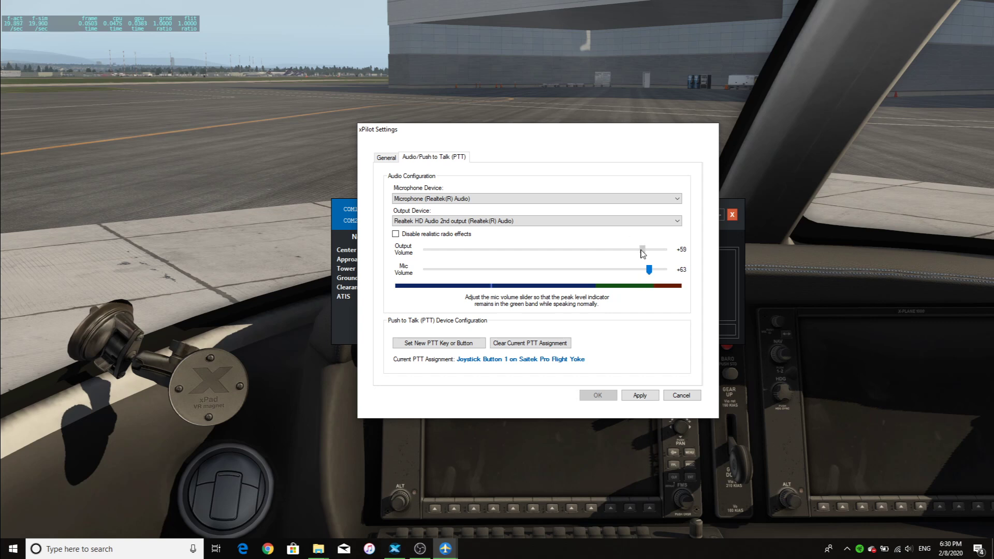
left_click_drag(640, 249, 648, 250)
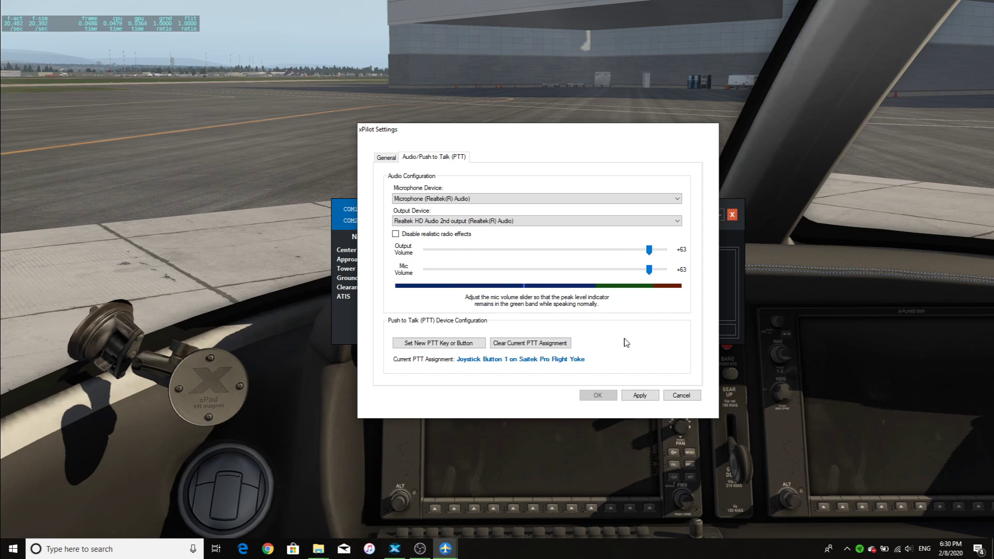
Apply the audio settings and close the Settings dialog with OK.
left_click(639, 394)
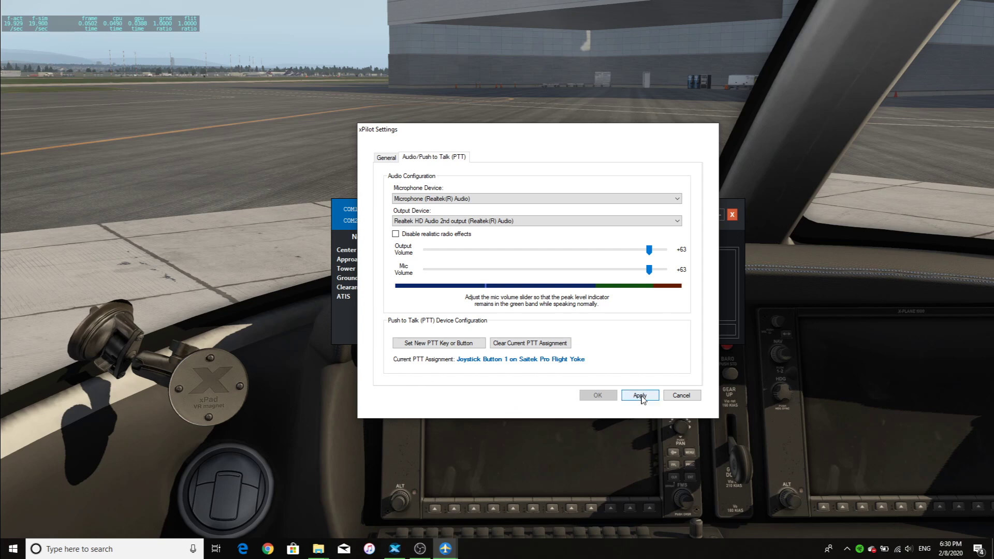
left_click(639, 394)
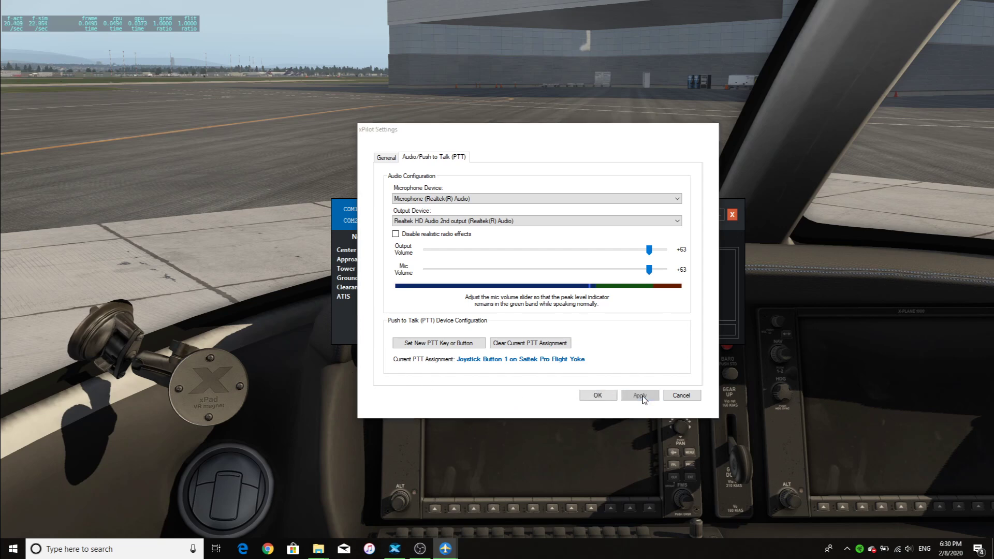
left_click(596, 394)
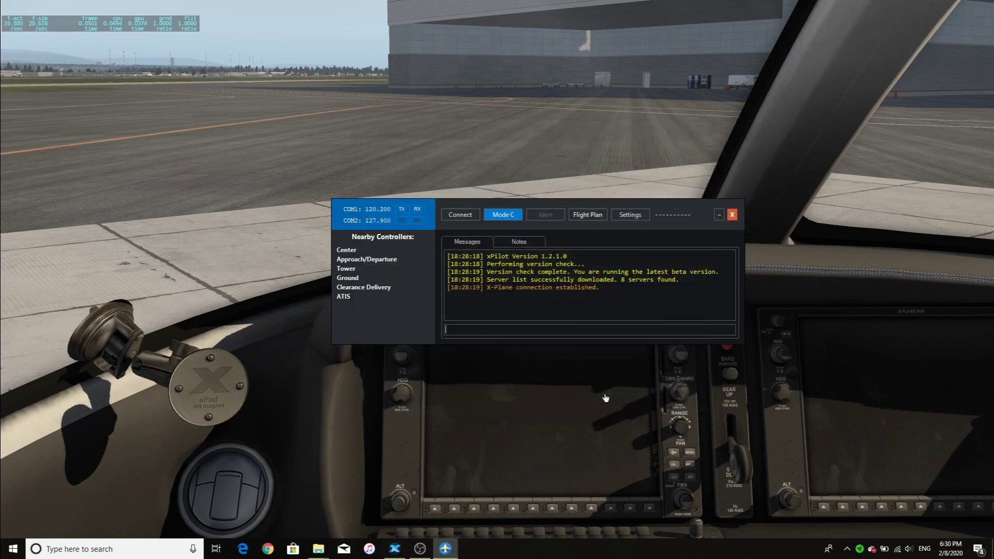
mouse_move(442, 196)
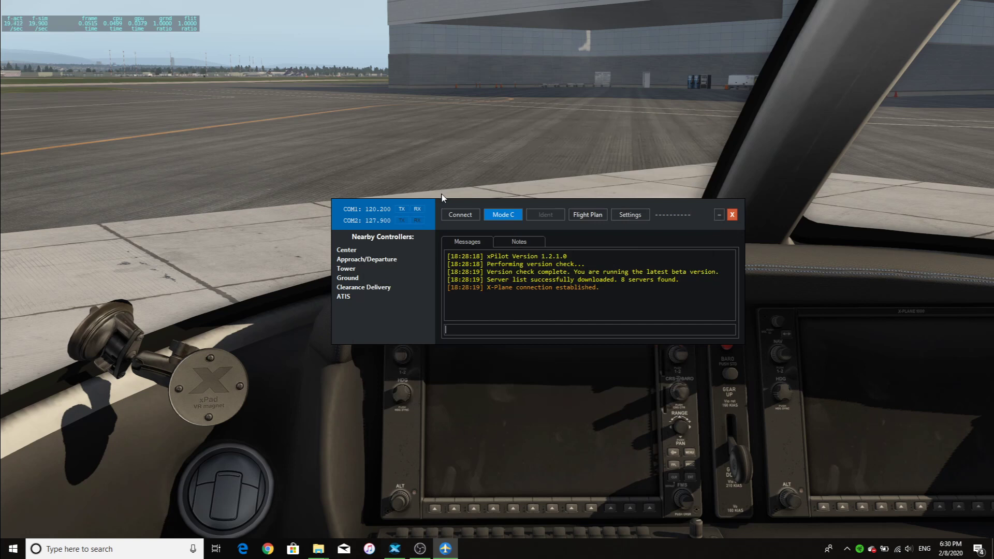
Bring up xPilot's Connect form and select the whole callsign N251CE.
left_click(732, 214)
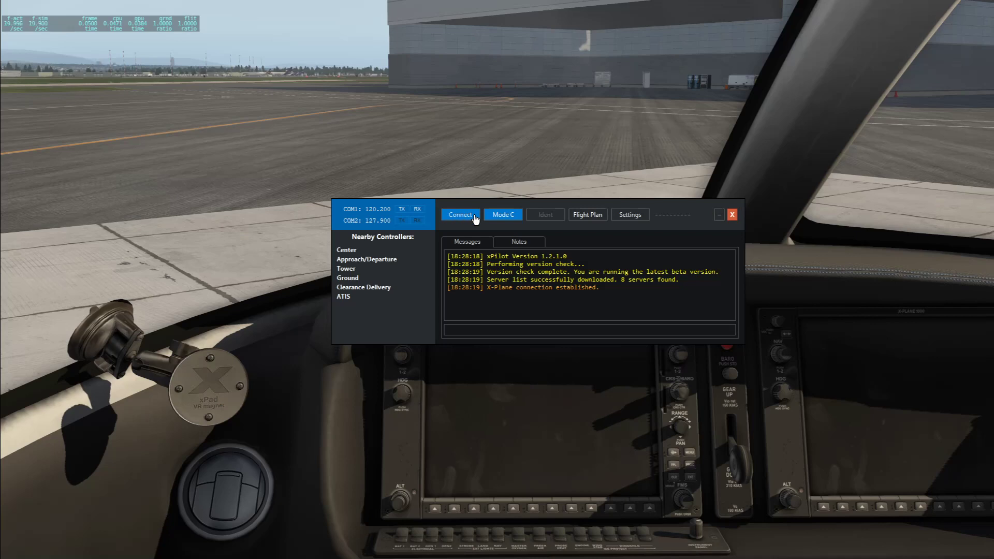
left_click(459, 214)
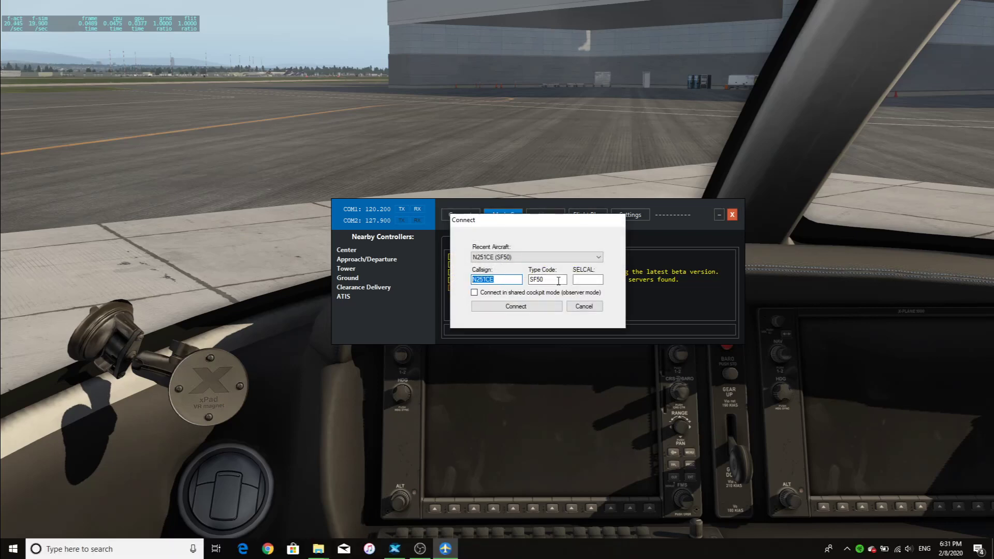
left_click(547, 278)
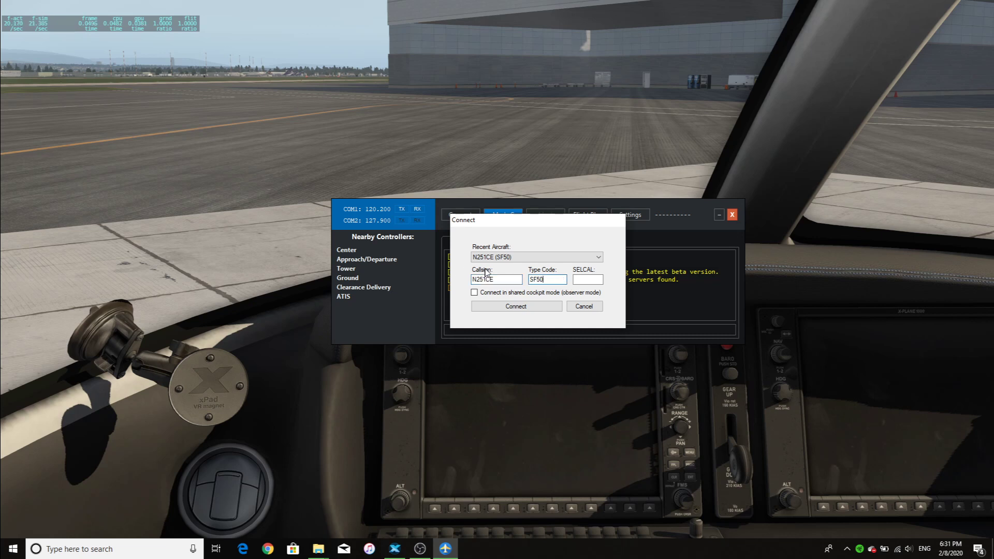
triple_click(496, 280)
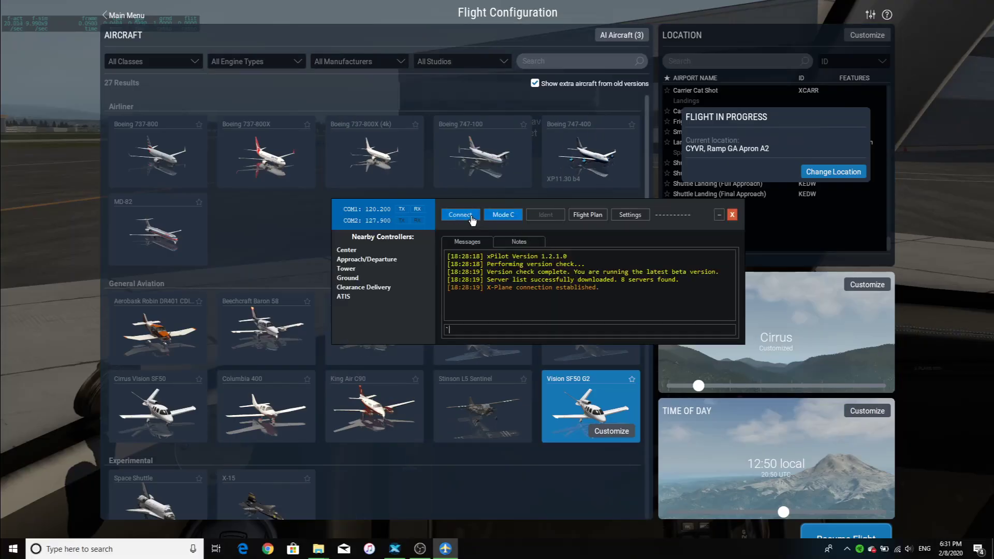
Enter type code SF50 from the suggestion and tick shared cockpit observer mode.
left_click(502, 214)
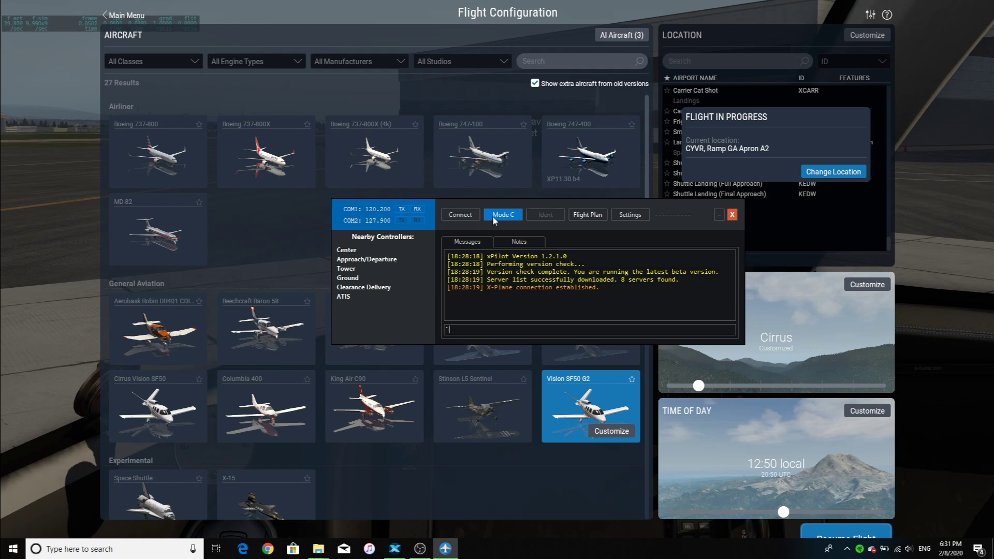
left_click(458, 214)
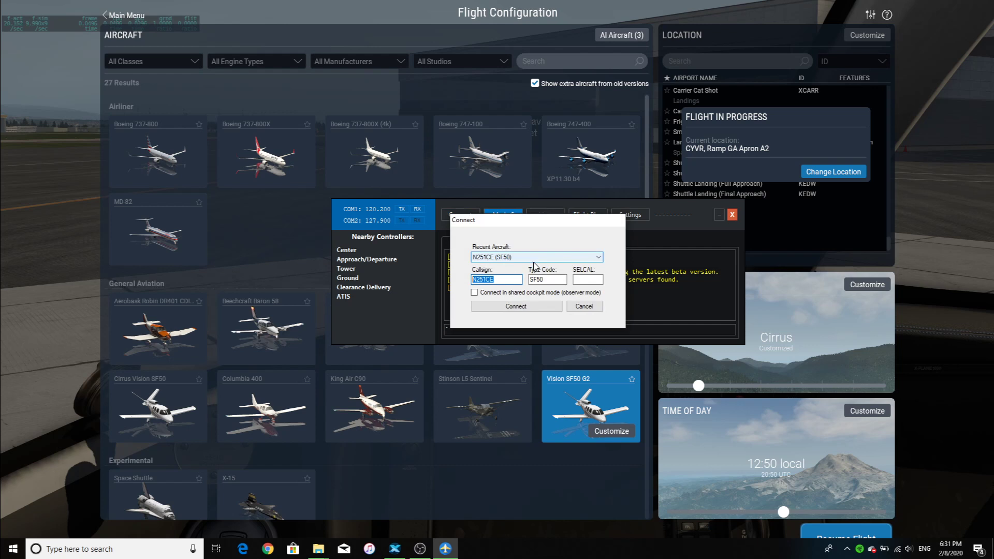
left_click(547, 279)
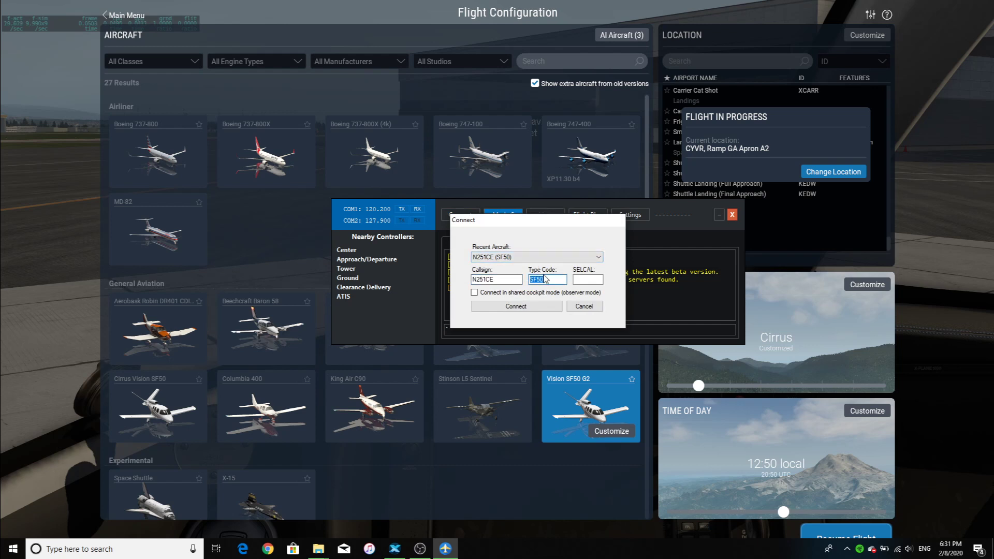
type("S")
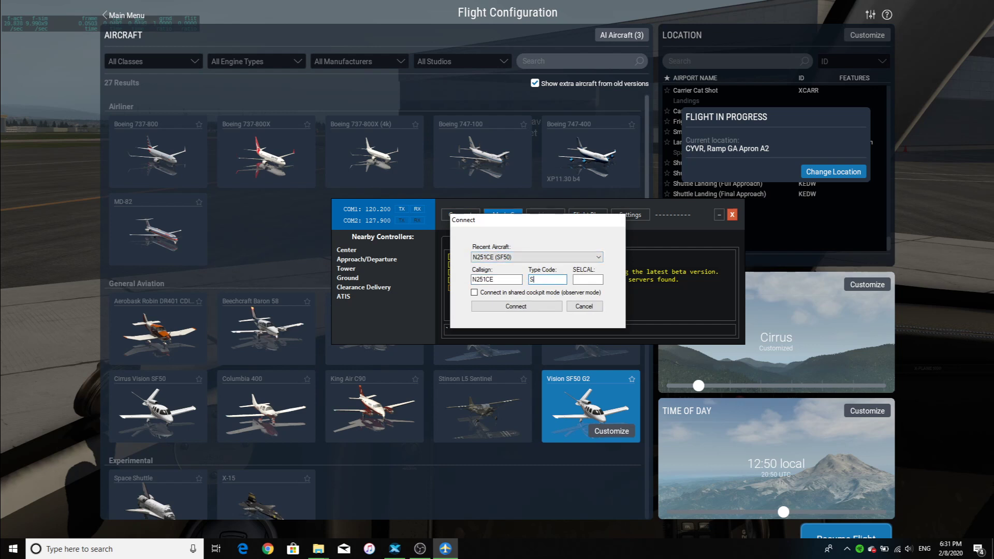
type("F50")
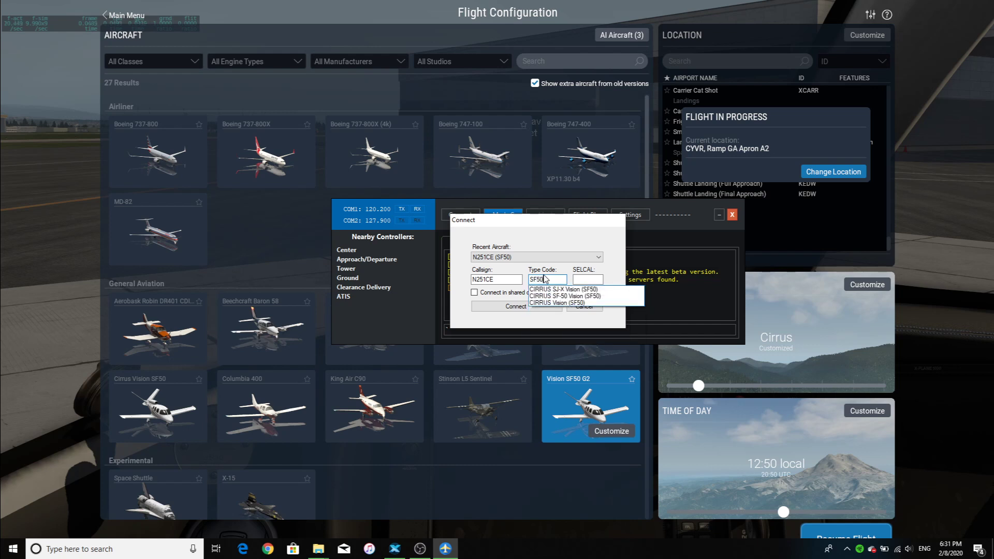
mouse_move(564, 290)
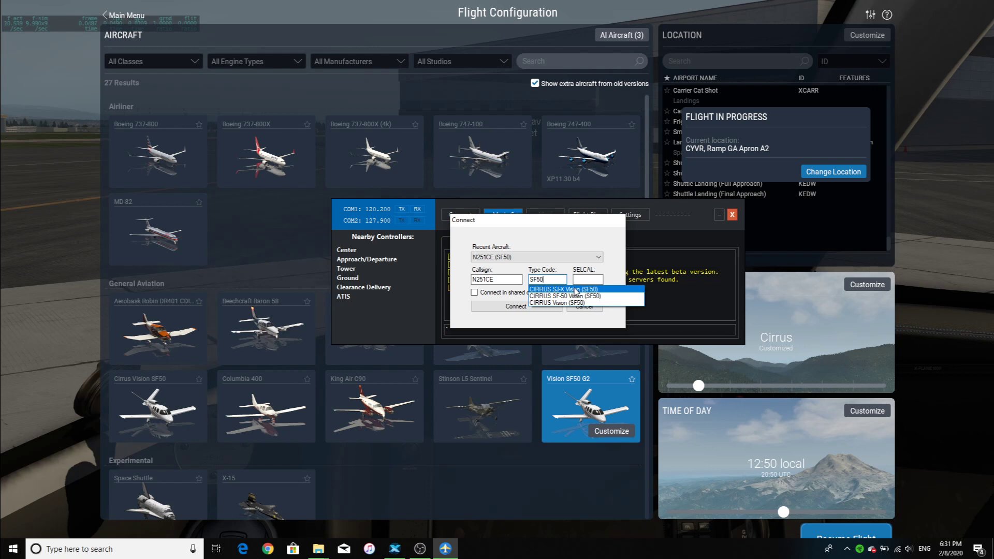
left_click(586, 280)
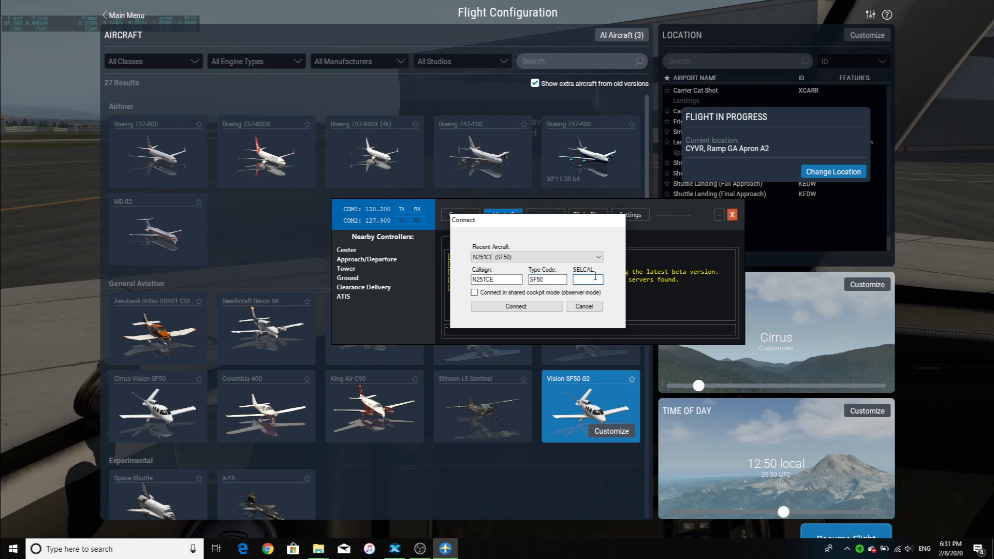
left_click(474, 292)
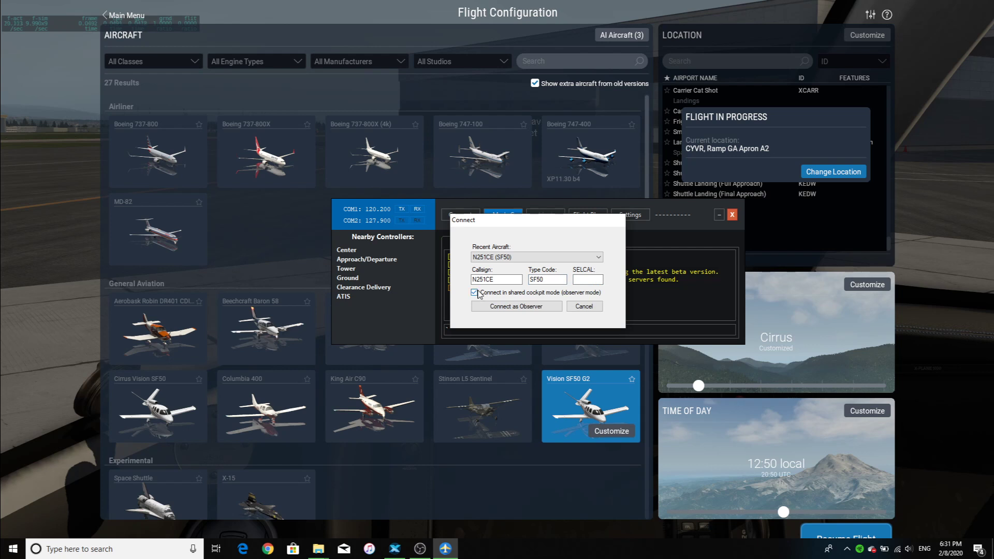
Leave shared cockpit observer mode unticked and connect to VATSIM as N251CE.
left_click(474, 292)
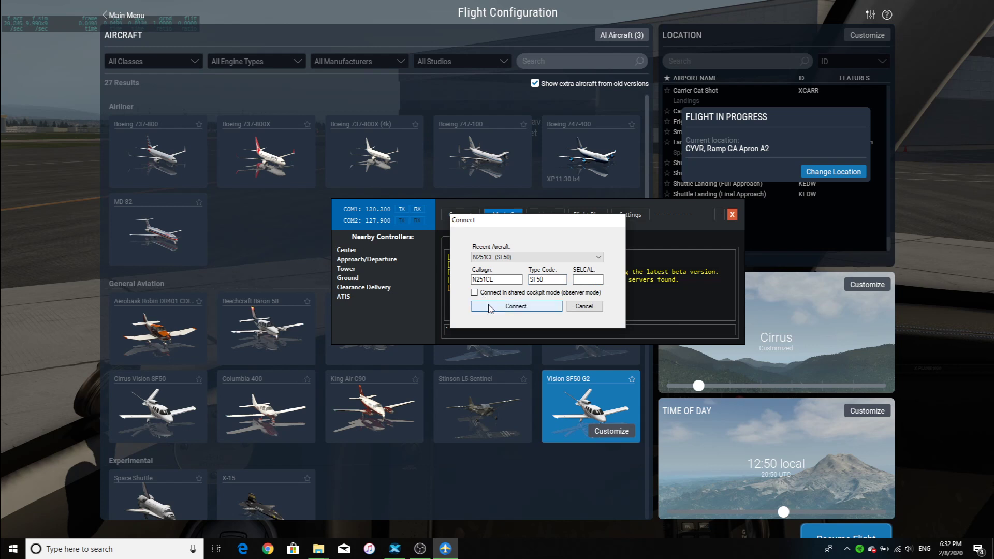
left_click(474, 292)
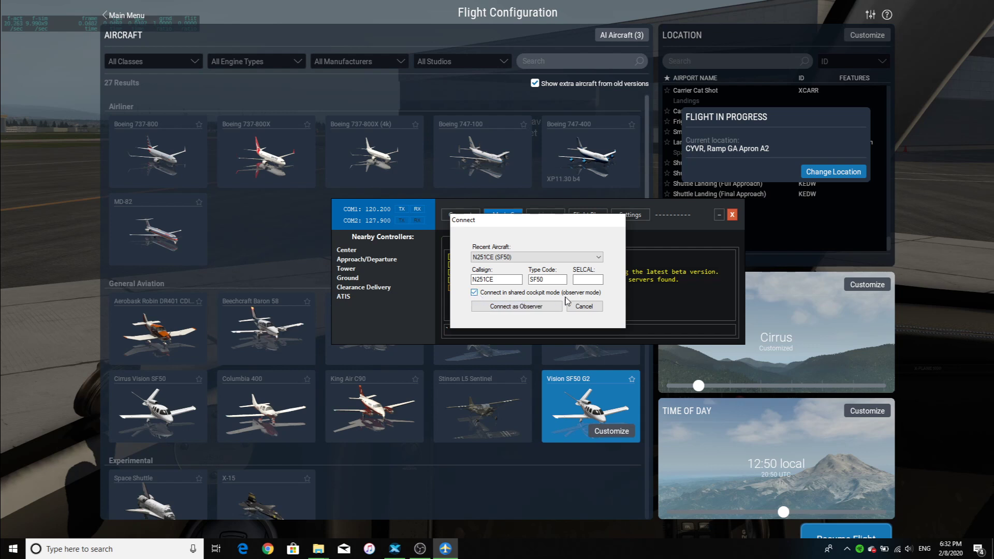
left_click(496, 279)
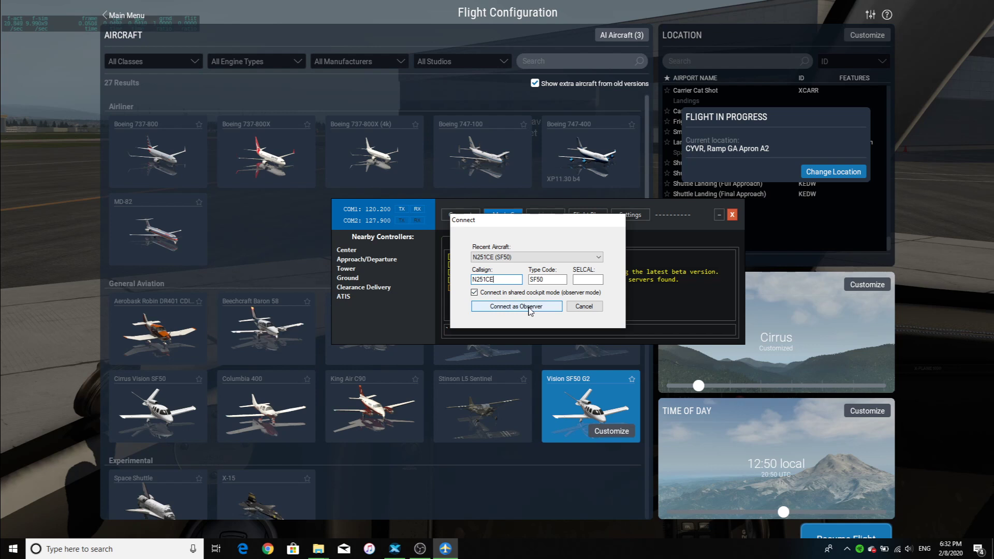
left_click(475, 291)
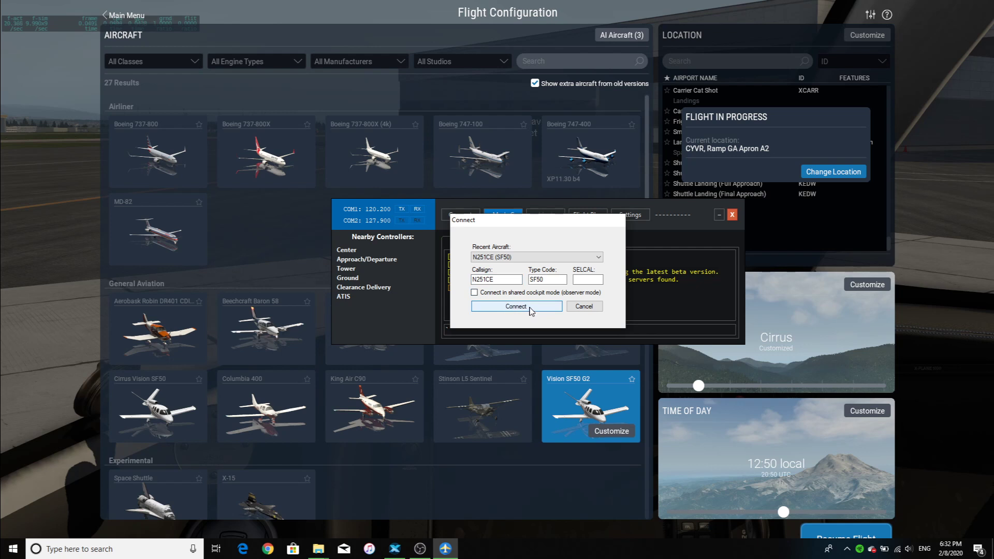
left_click(515, 306)
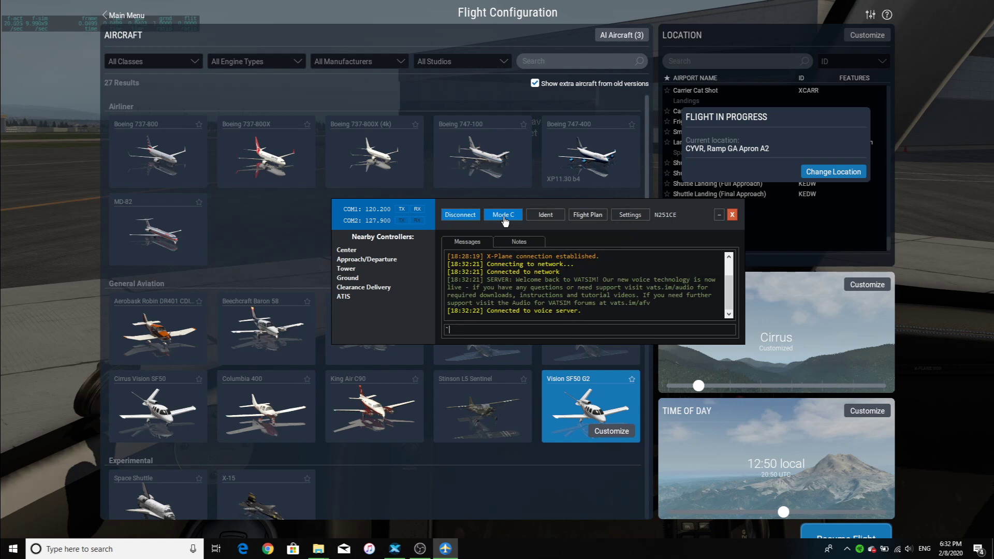
Bring the X-Plane Flight Configuration screen to the foreground.
left_click(343, 296)
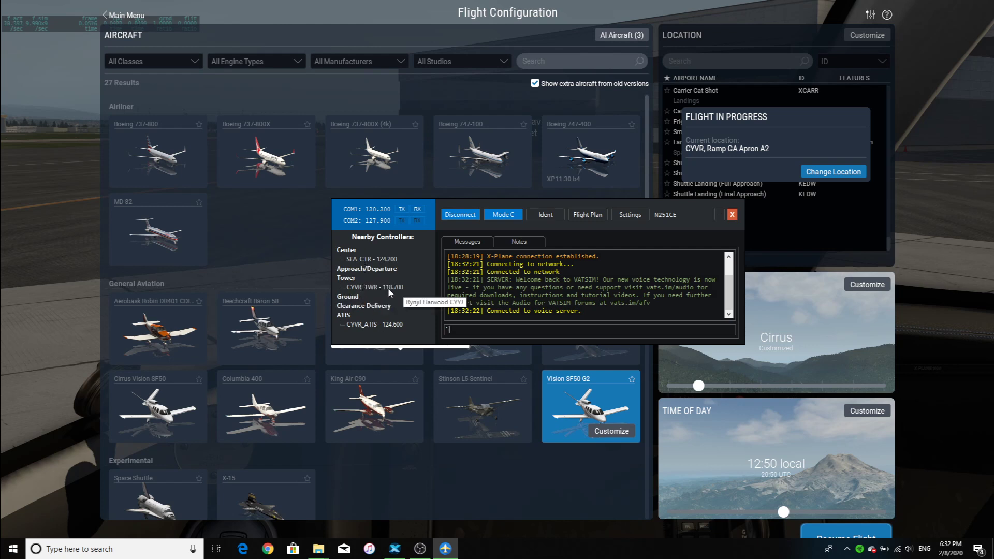
mouse_move(383, 291)
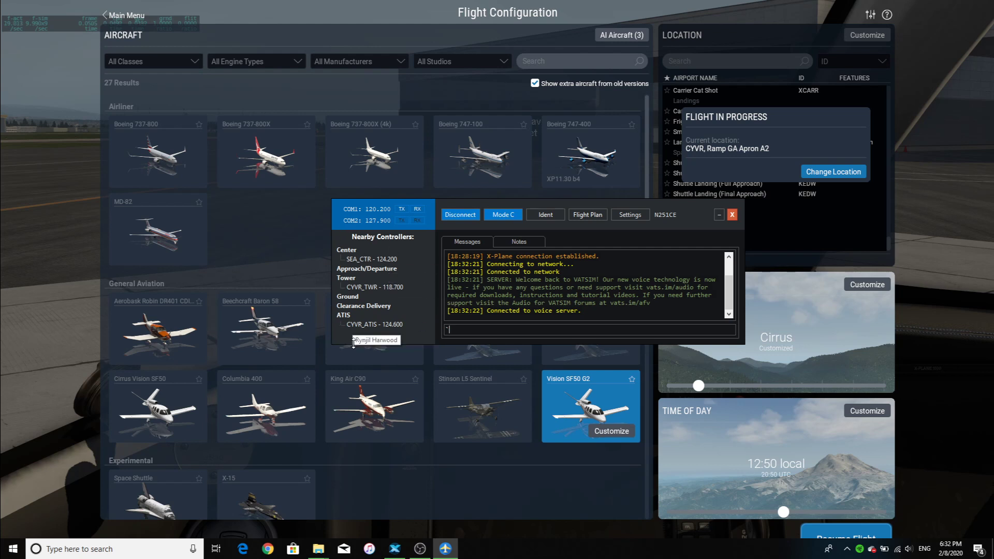
mouse_move(394, 291)
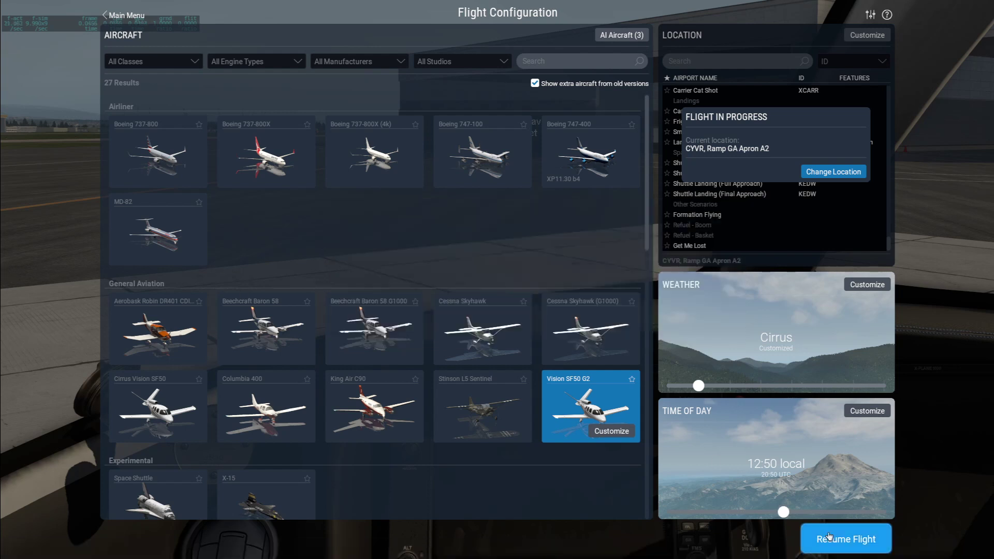
Resume the flight and enlarge the SF50 primary flight display.
left_click(846, 538)
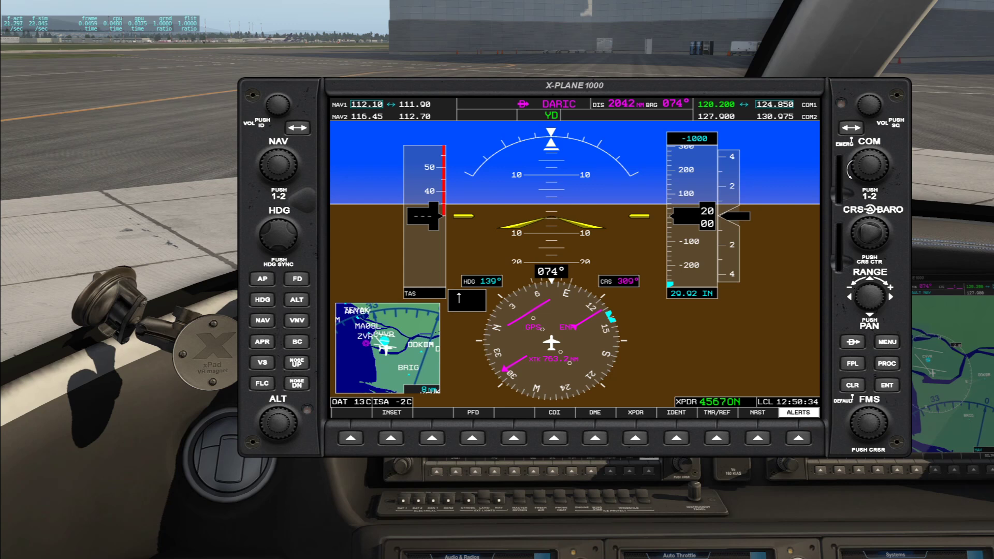
Tune COM1 to the CYVR tower frequency 118.700 via the G1000 COM knob.
left_click(868, 164)
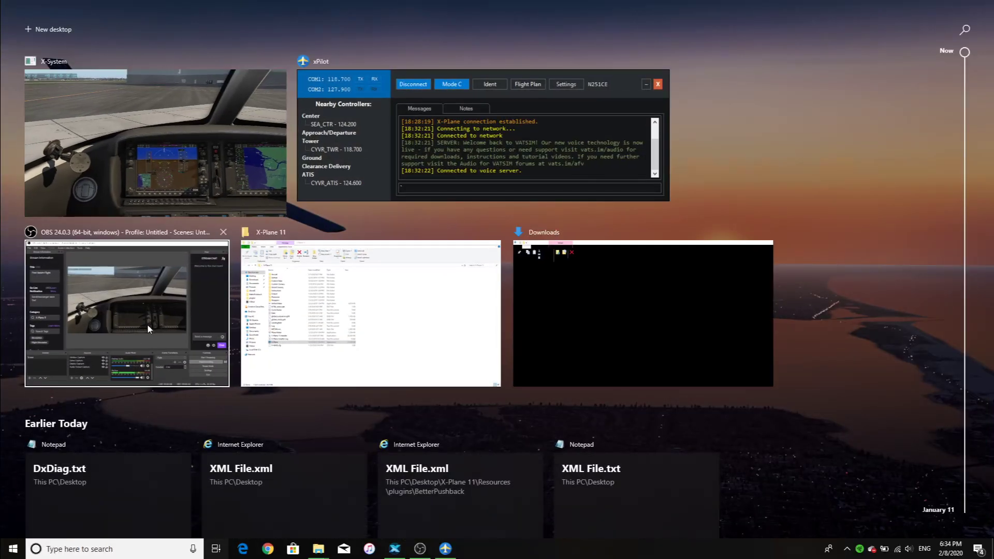
mouse_move(157, 324)
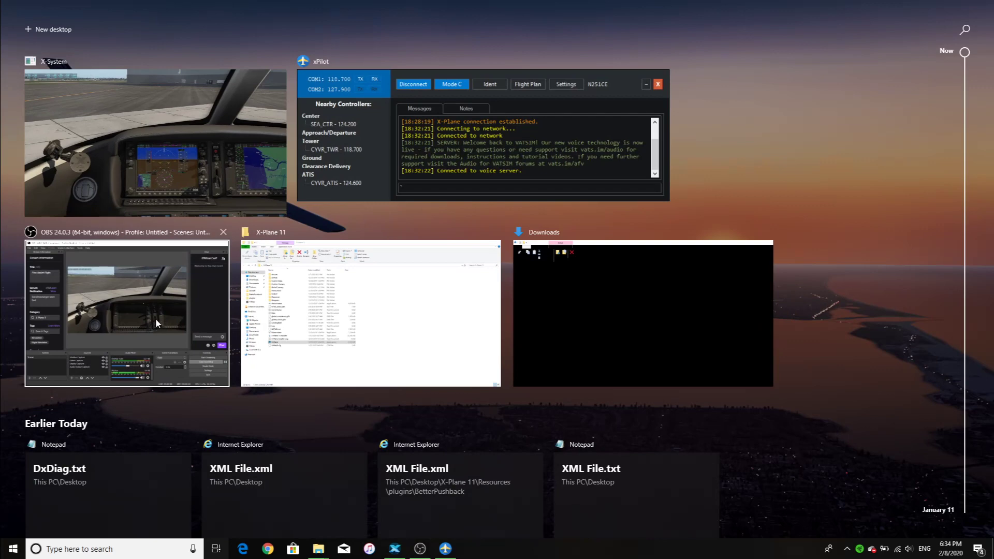